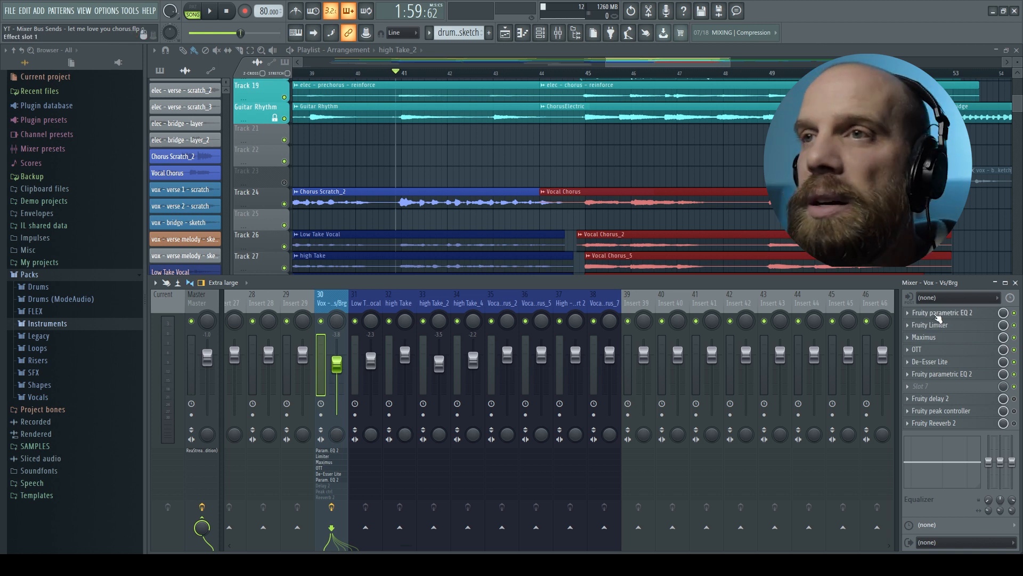
# Load the vox bus's Fruity Parametric EQ 2 preset onto the Low Take Vocal insert
pyautogui.click(941, 312)
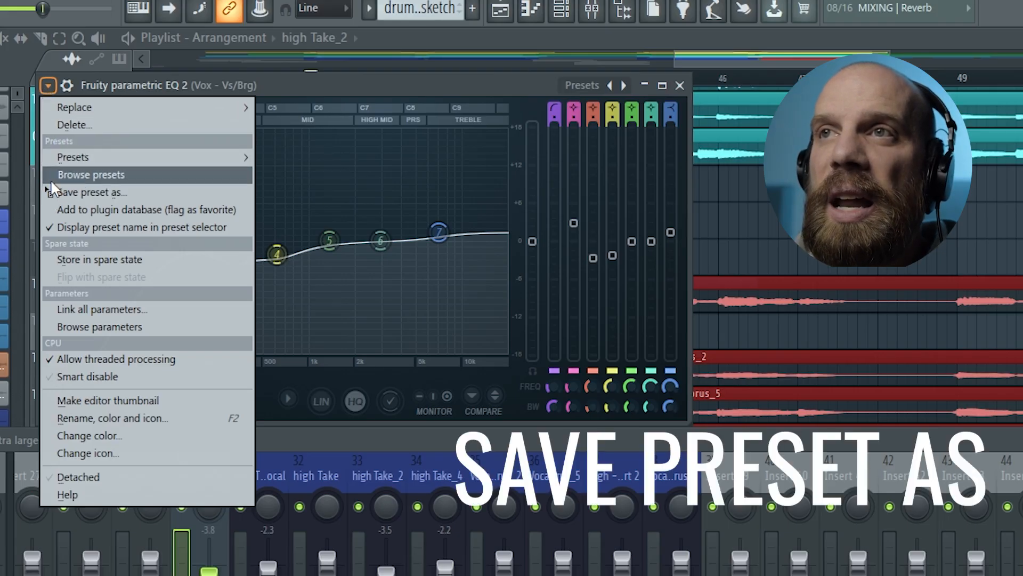
pyautogui.moveTo(91, 192)
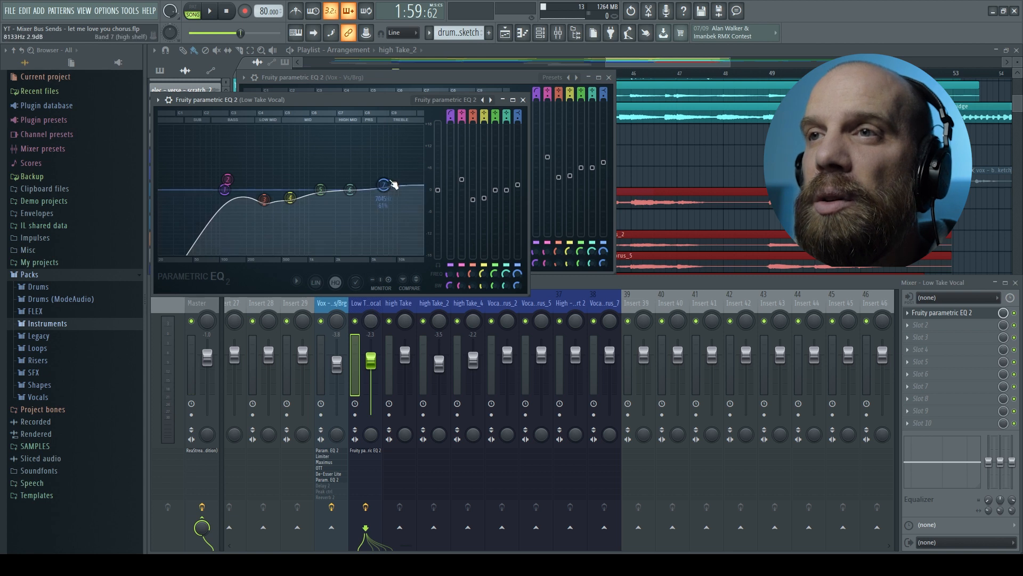
pyautogui.click(159, 101)
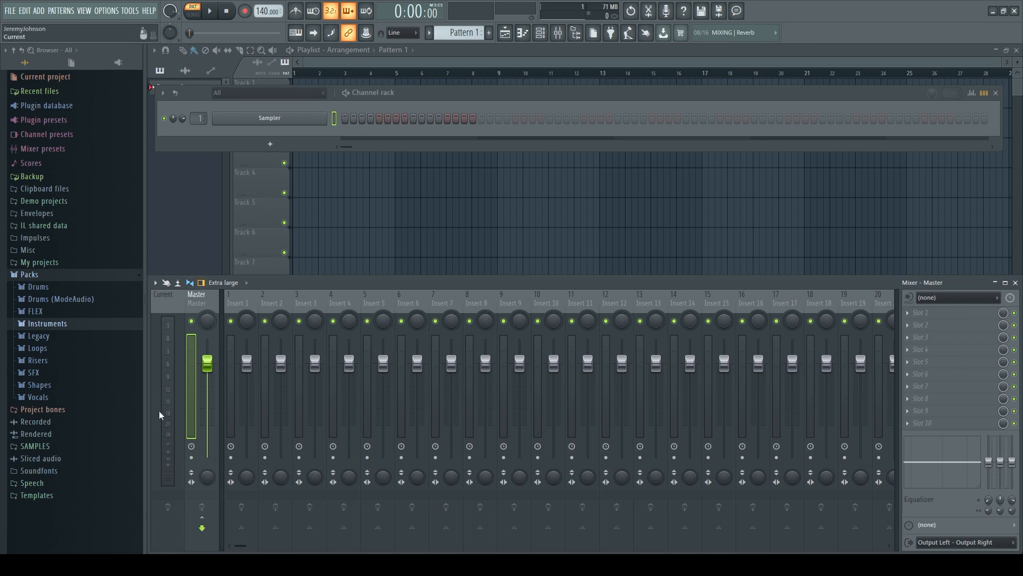
# Leave the empty template and reopen the vocal song project
pyautogui.click(264, 303)
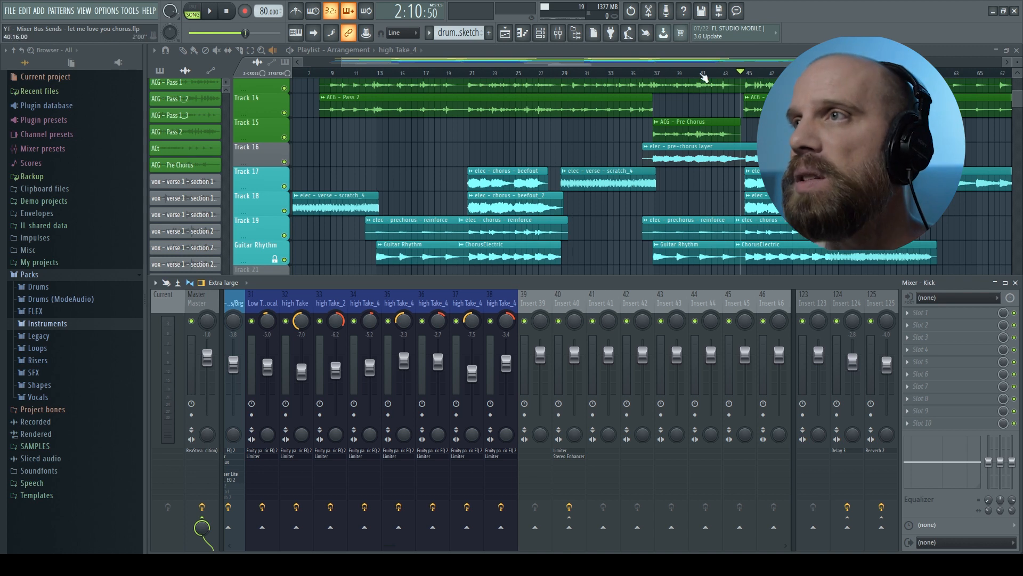
pyautogui.scroll(-3)
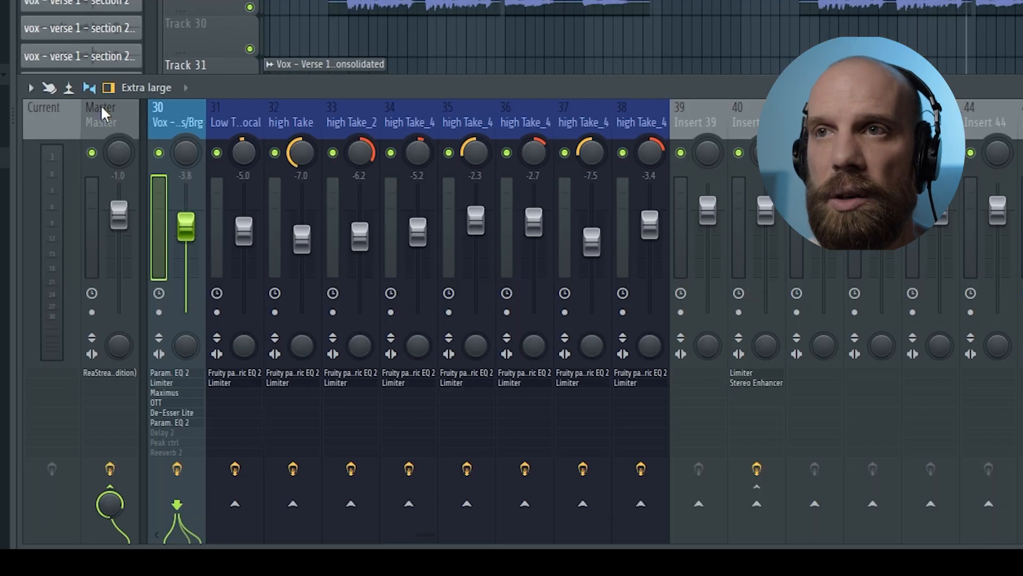
pyautogui.click(465, 107)
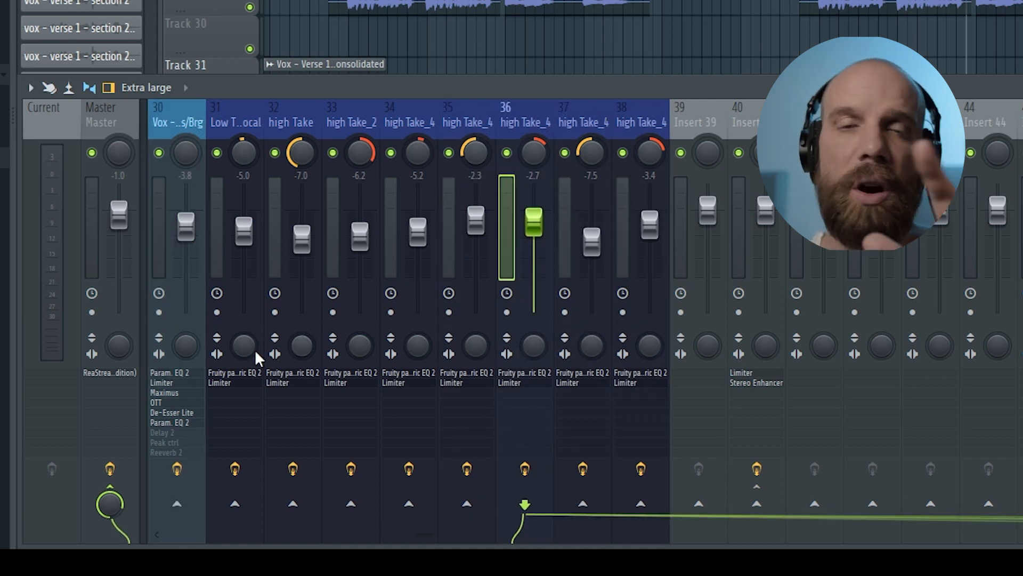
pyautogui.moveTo(563, 159)
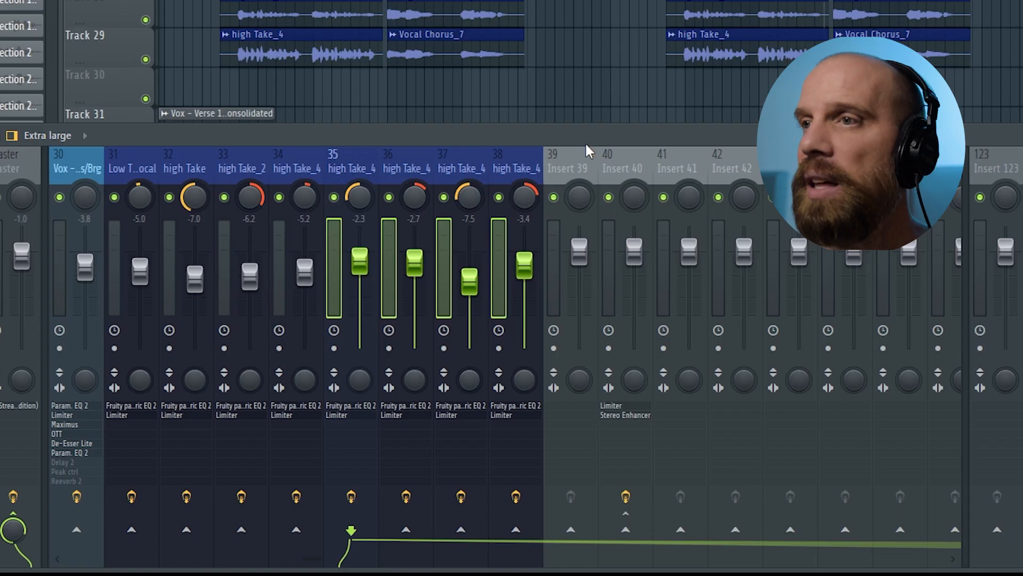
pyautogui.moveTo(679, 171)
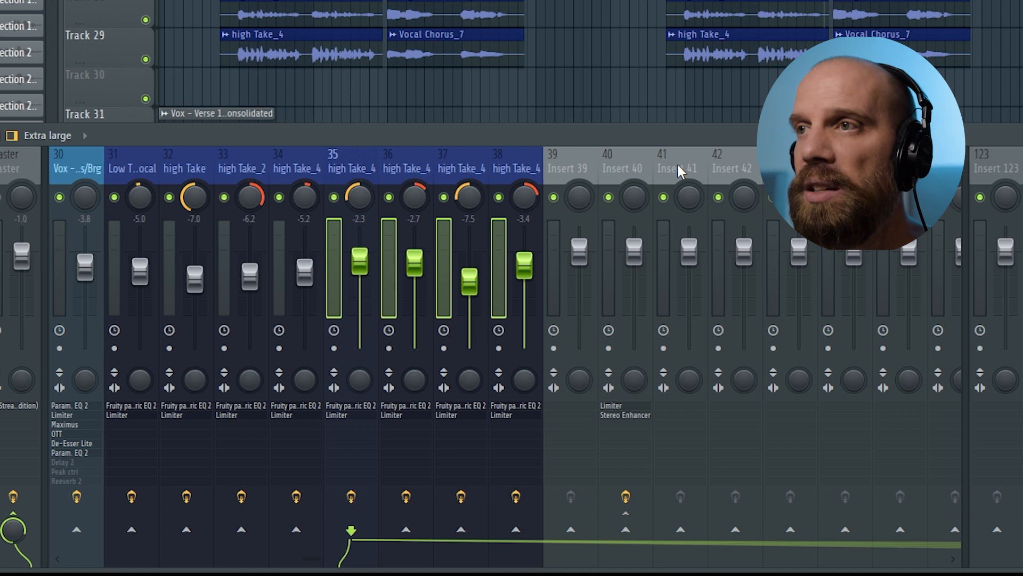
# Route the selected high Take_4 inserts 35–38 only to Insert 41
pyautogui.hscroll(3)
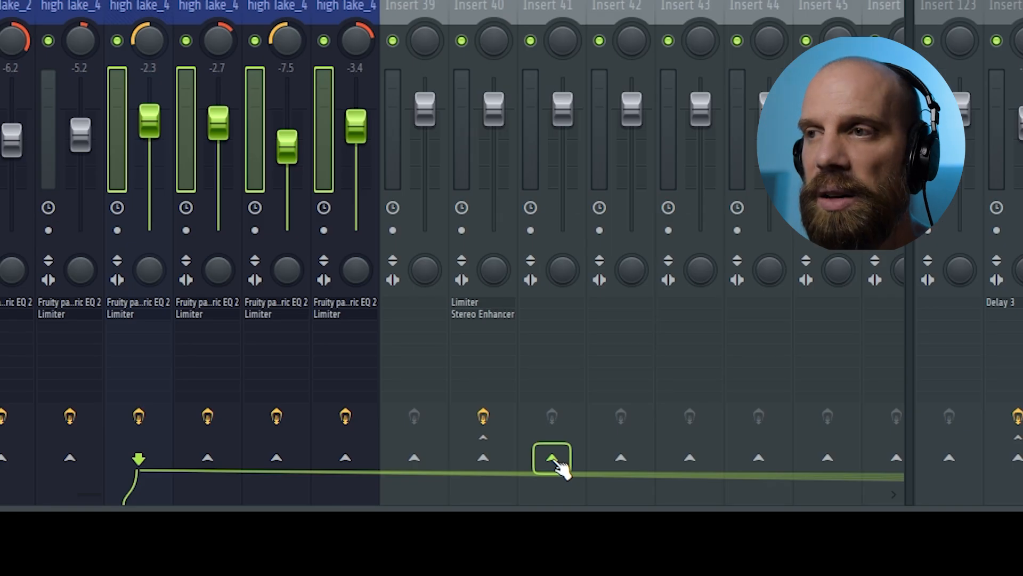
pyautogui.click(551, 459)
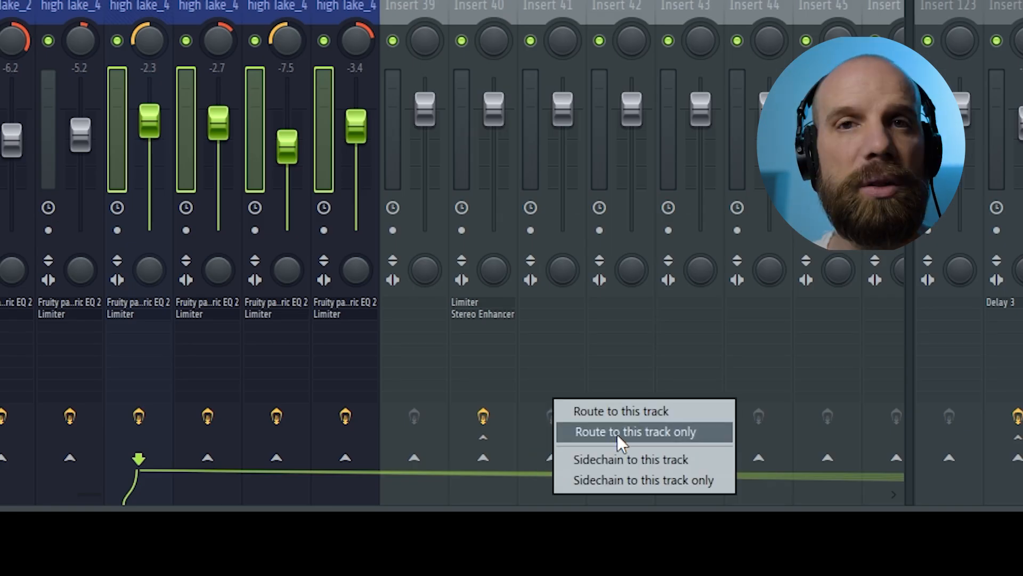
pyautogui.click(633, 432)
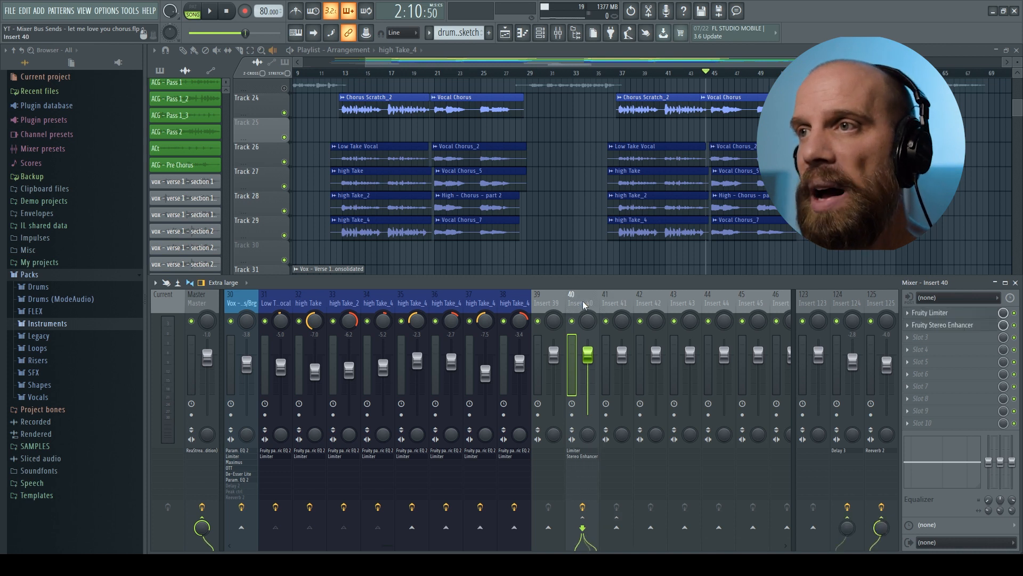
# Save Insert 40's limiter and stereo enhancer track state for reuse on Insert 41
pyautogui.rightClick(571, 298)
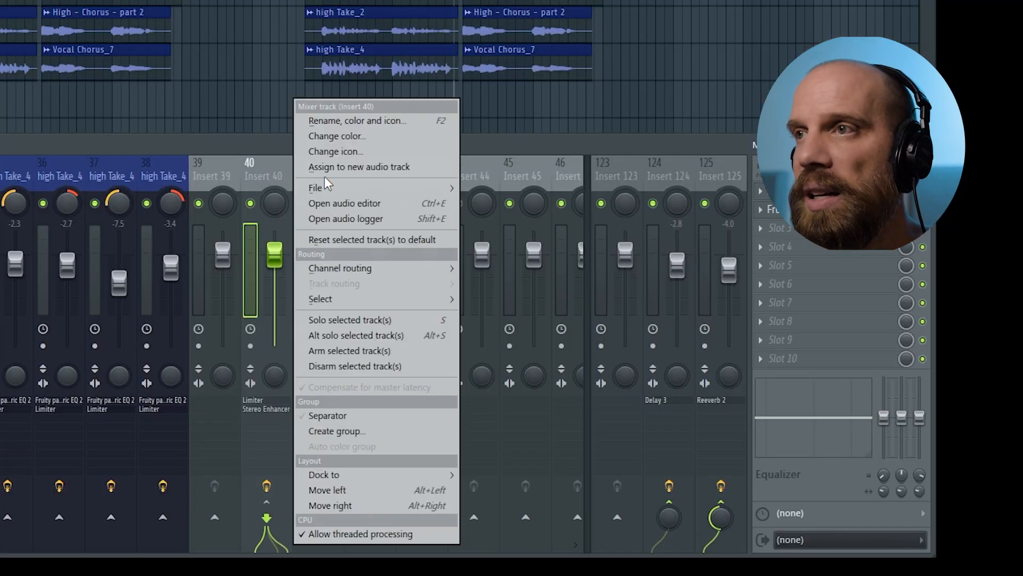
pyautogui.click(316, 188)
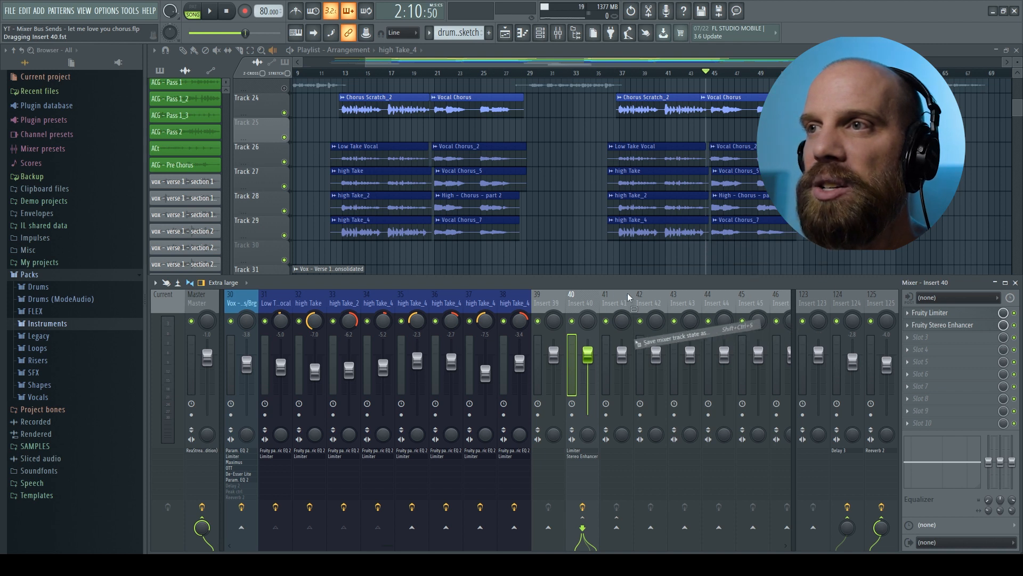
pyautogui.moveTo(614, 304)
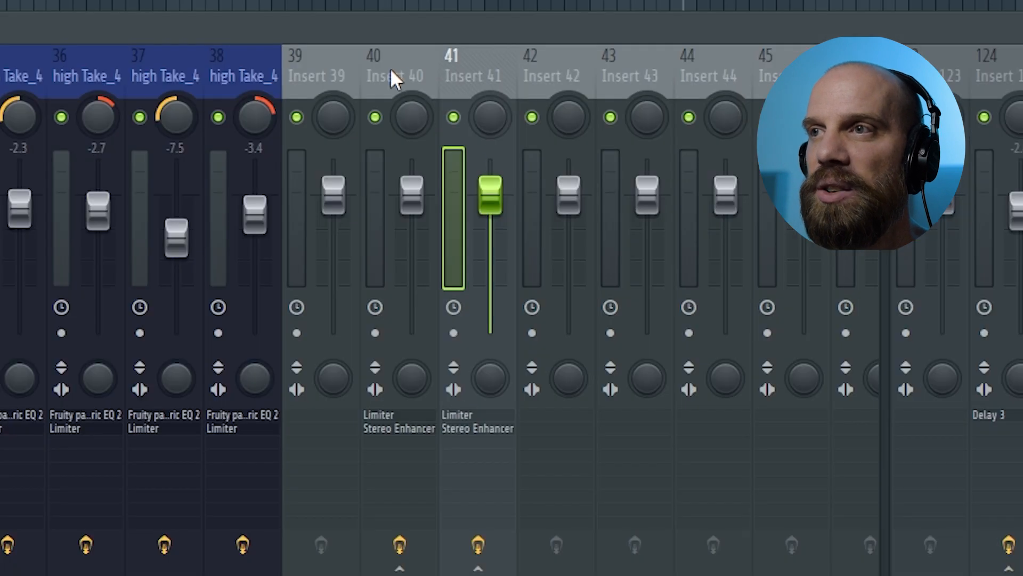
pyautogui.moveTo(466, 450)
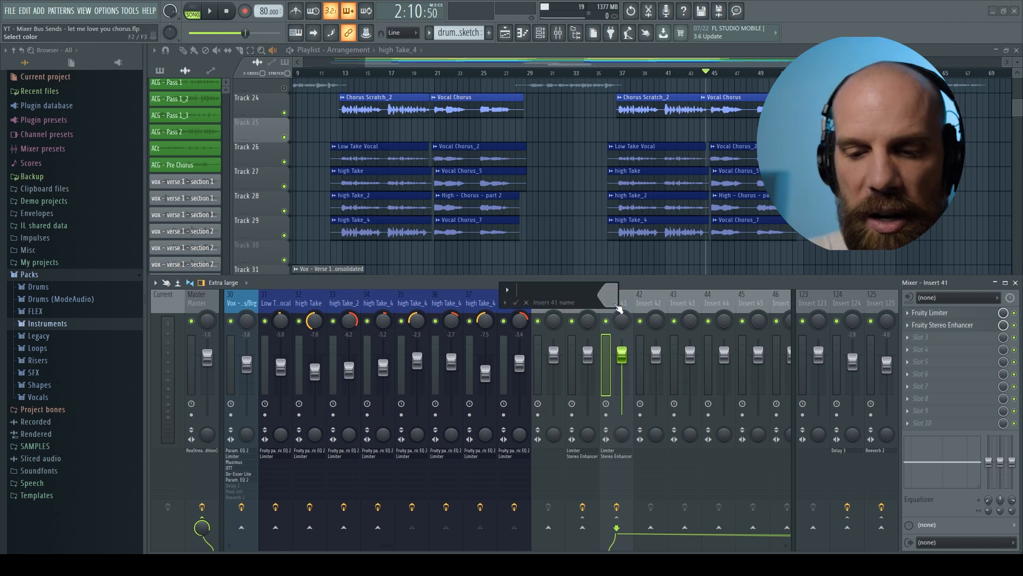
# Rename Insert 41 to 'BGV BUS'
pyautogui.write('BGV')
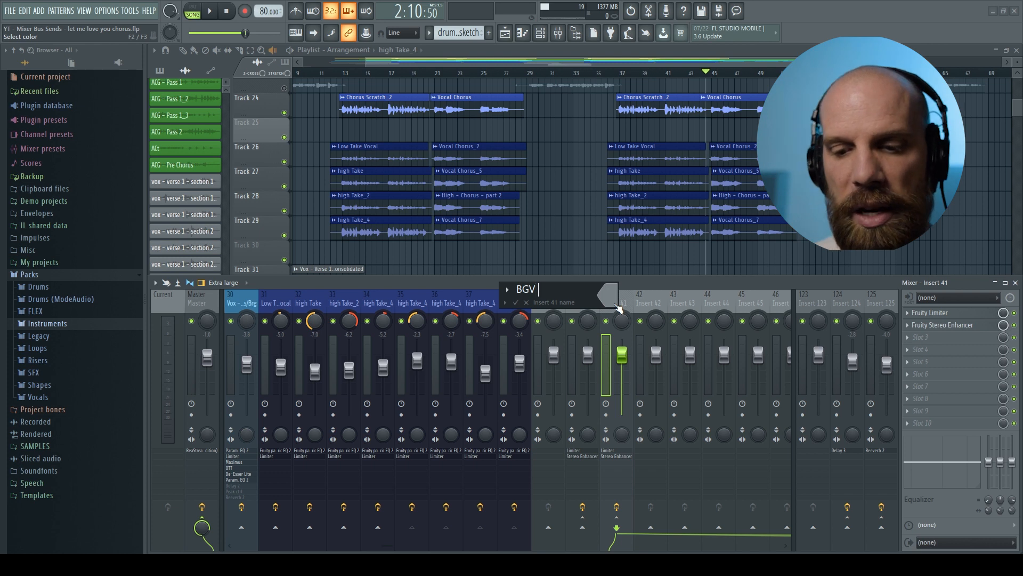
pyautogui.write('BUS')
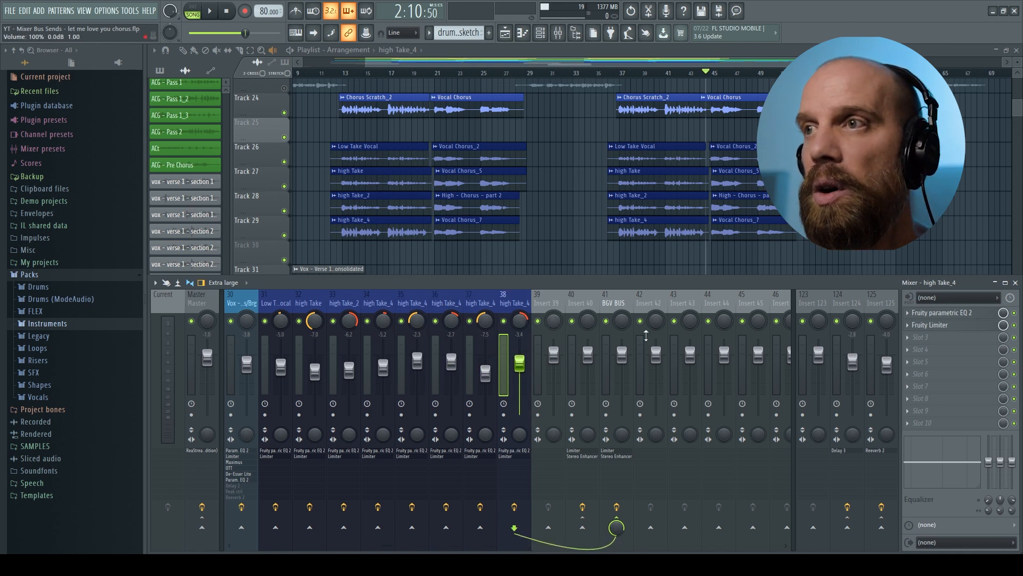
# Select the high Take_4 track on insert 37 before viewing the empty inserts 119–125
pyautogui.click(611, 302)
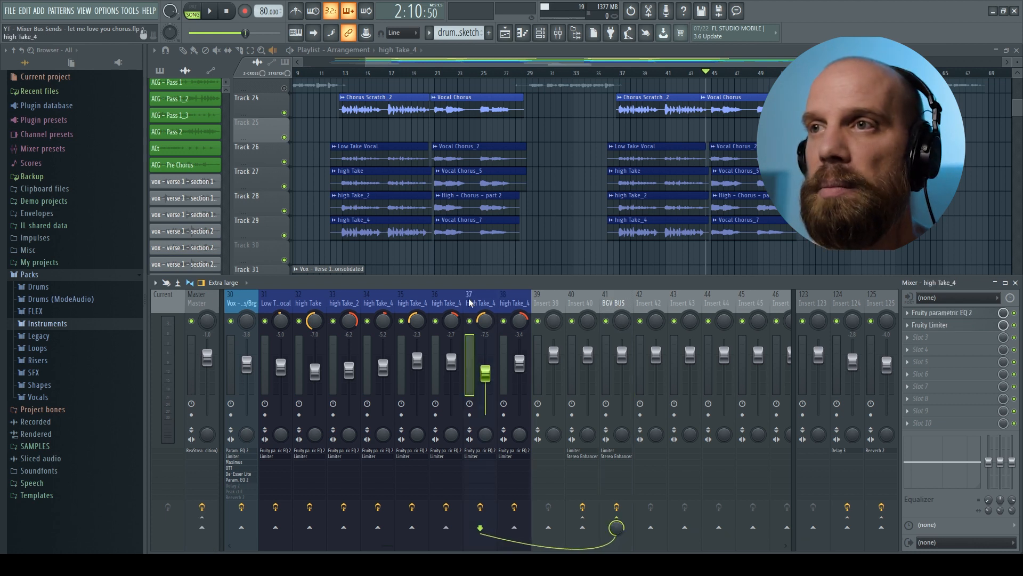
pyautogui.click(612, 302)
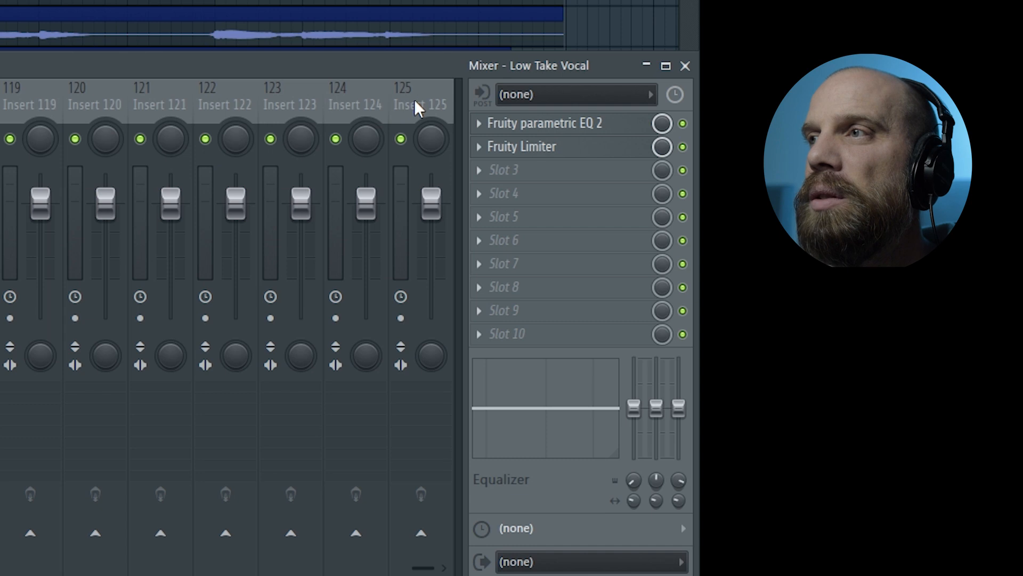
# Dock inserts 125 and 124 to the mixer's right side
pyautogui.rightClick(403, 95)
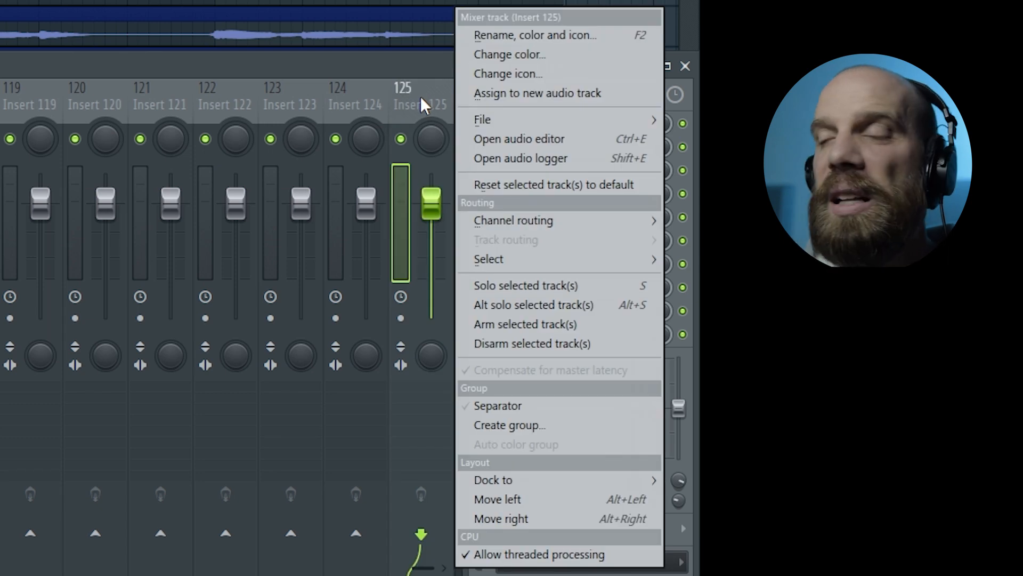
pyautogui.moveTo(509, 305)
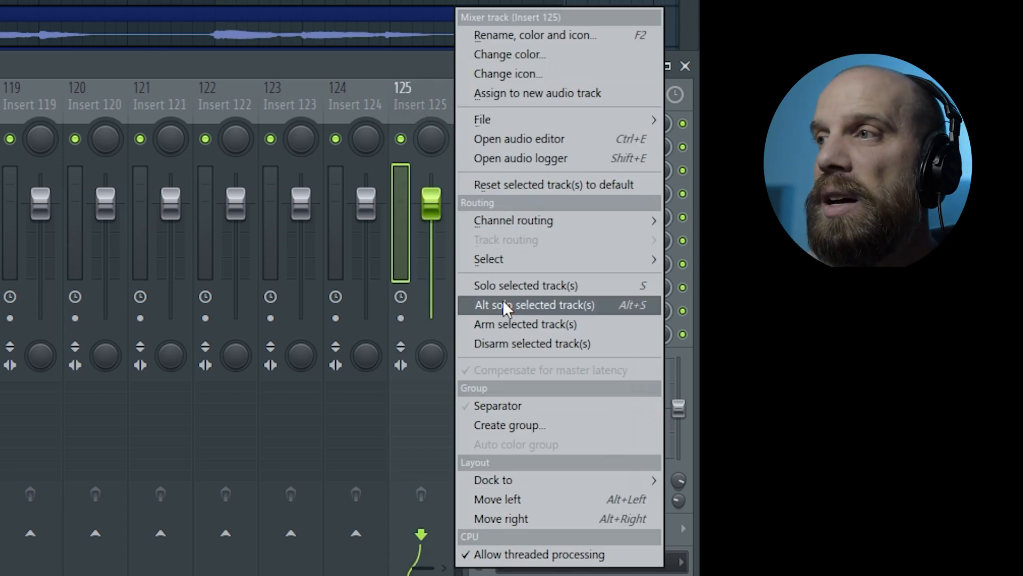
pyautogui.moveTo(495, 479)
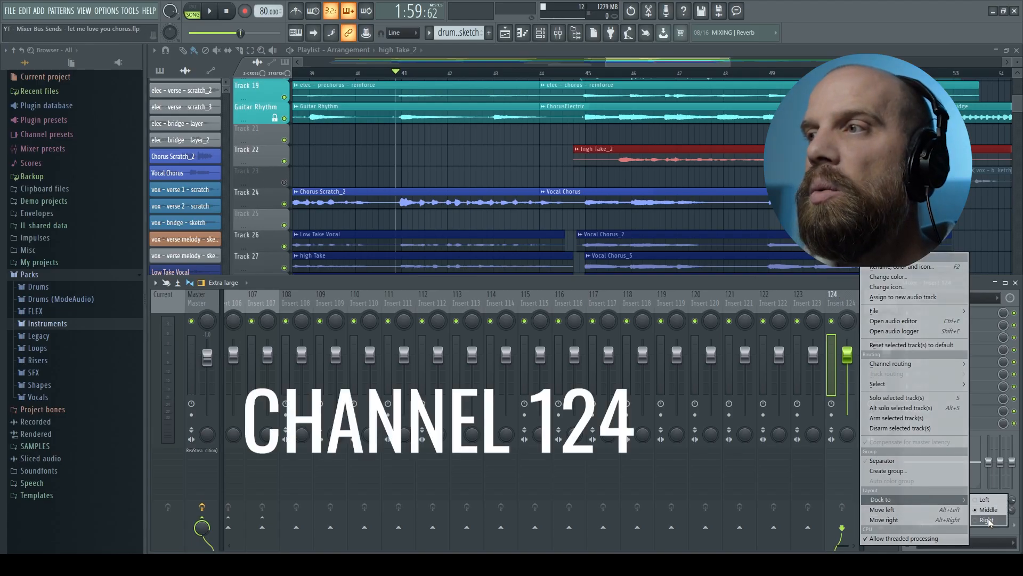
pyautogui.click(987, 519)
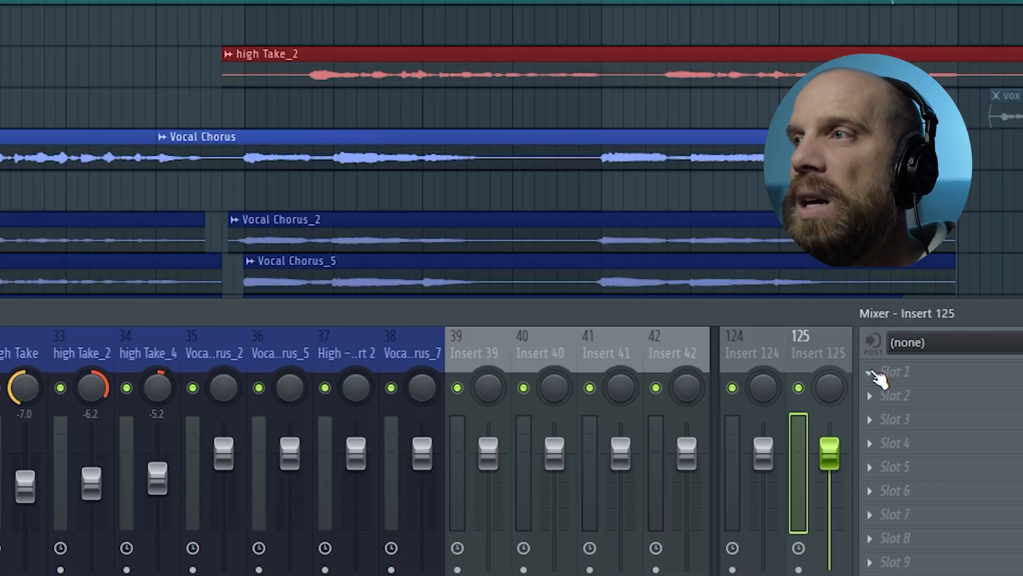
# Load Fruity Delay 3 on Insert 124 and Fruity Reeverb 2 on Insert 125
pyautogui.click(895, 371)
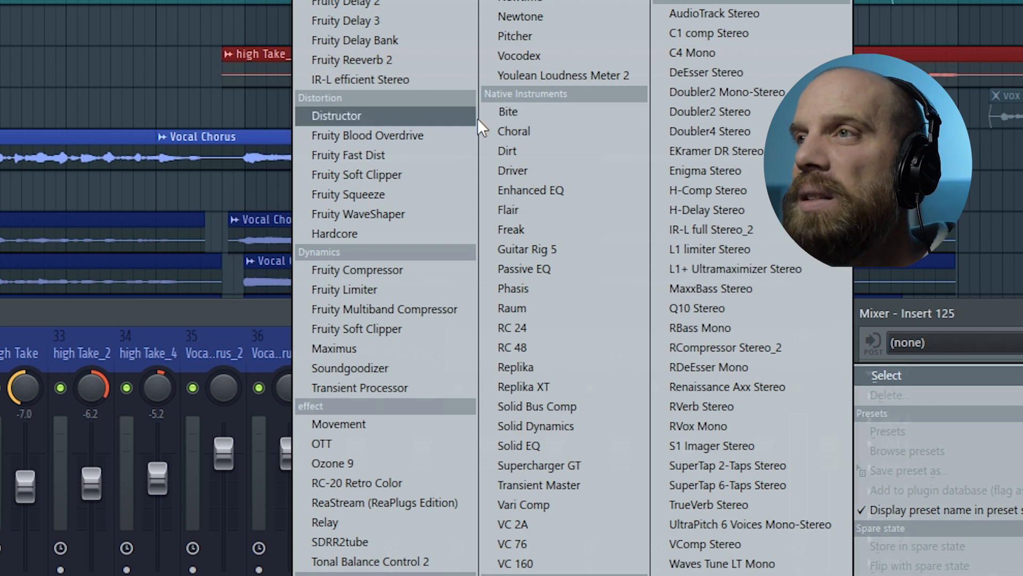
pyautogui.click(353, 60)
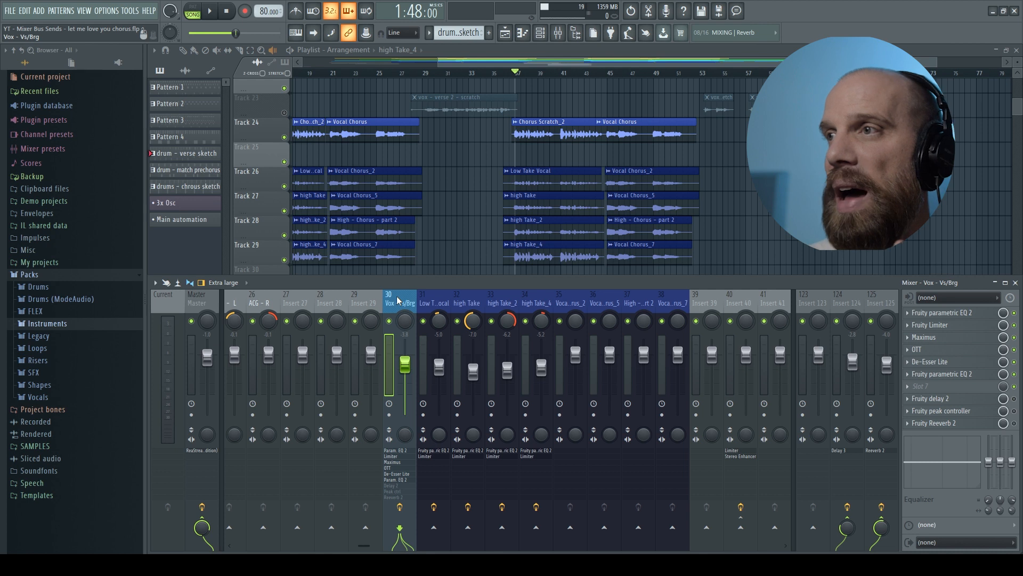
# Select the Vox - Vx/Brg track and set its send to delay Insert 124 at 30%
pyautogui.click(836, 302)
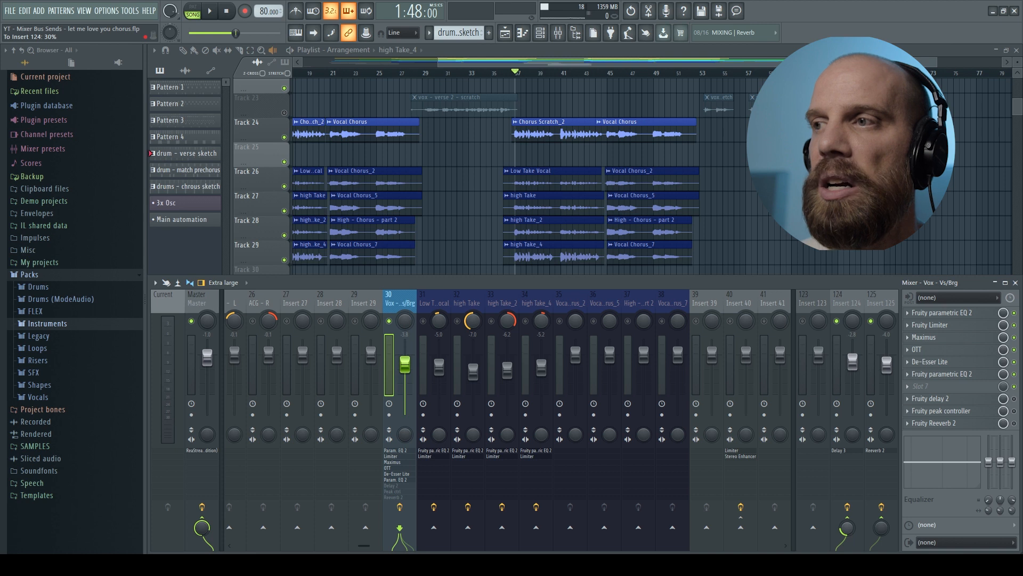
pyautogui.click(208, 11)
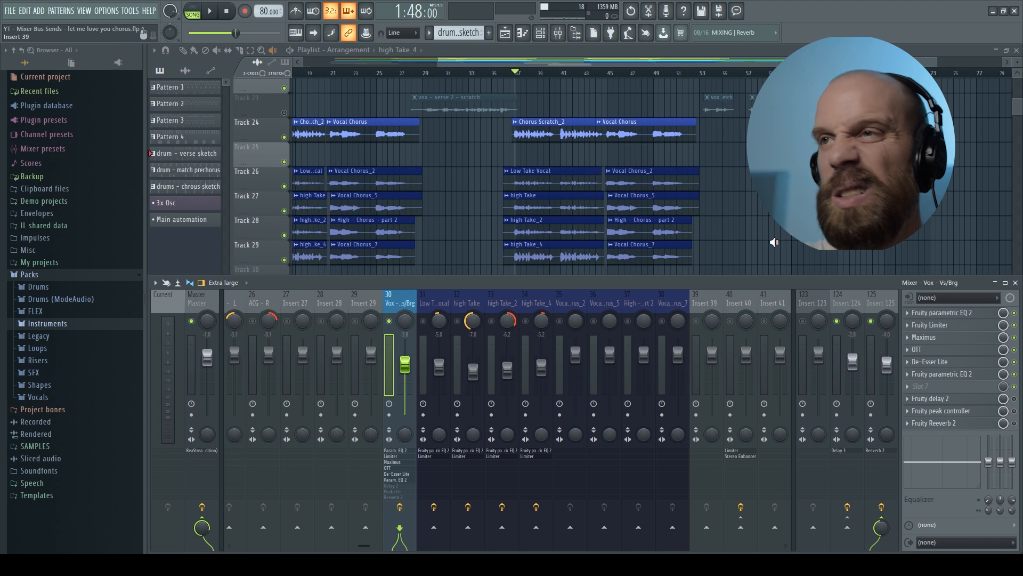
pyautogui.click(209, 11)
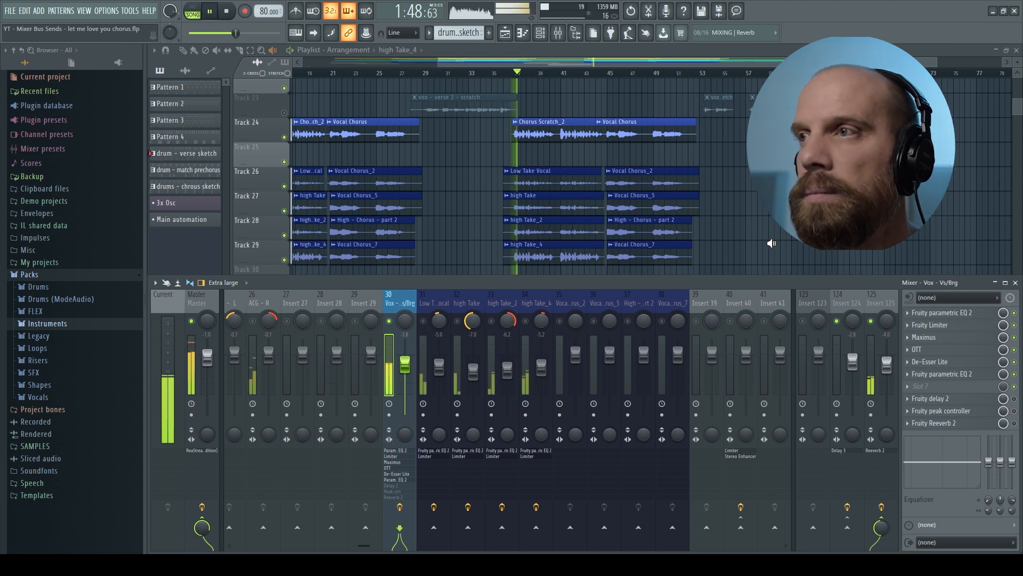
pyautogui.click(882, 507)
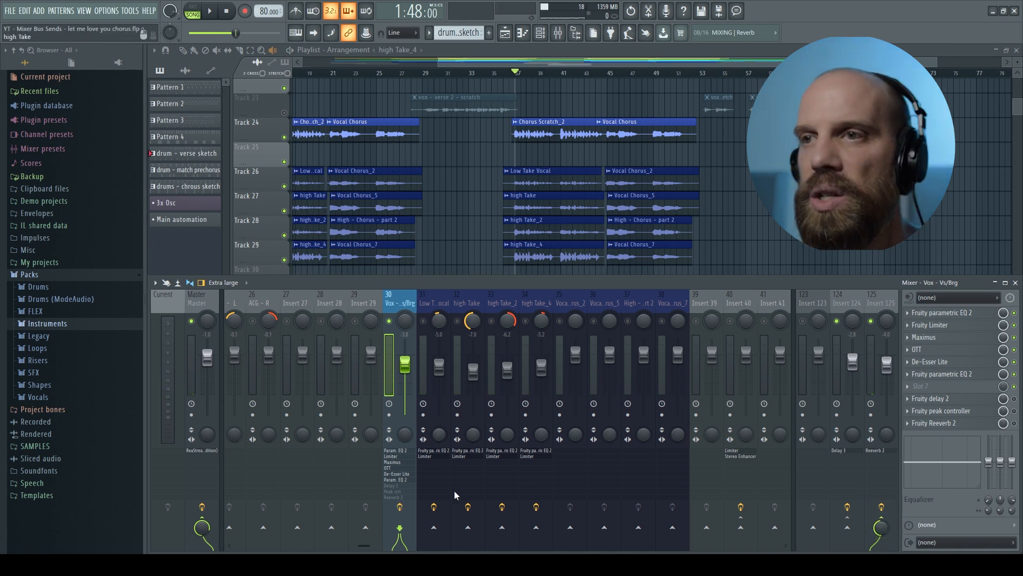
pyautogui.moveTo(582, 387)
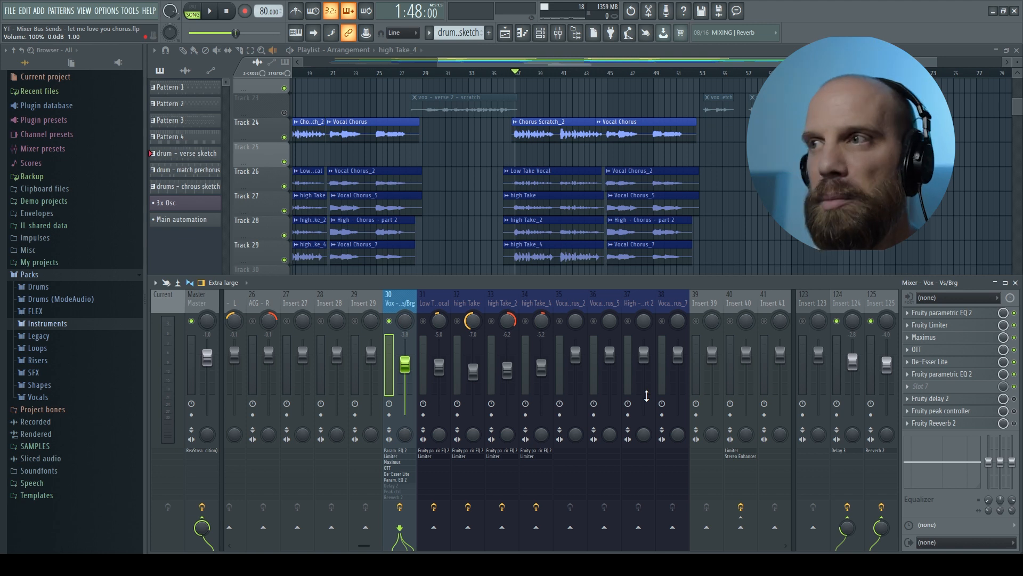
# Select Vox - Vx/Brg and start playback to audition the delay and reverb sends
pyautogui.click(210, 11)
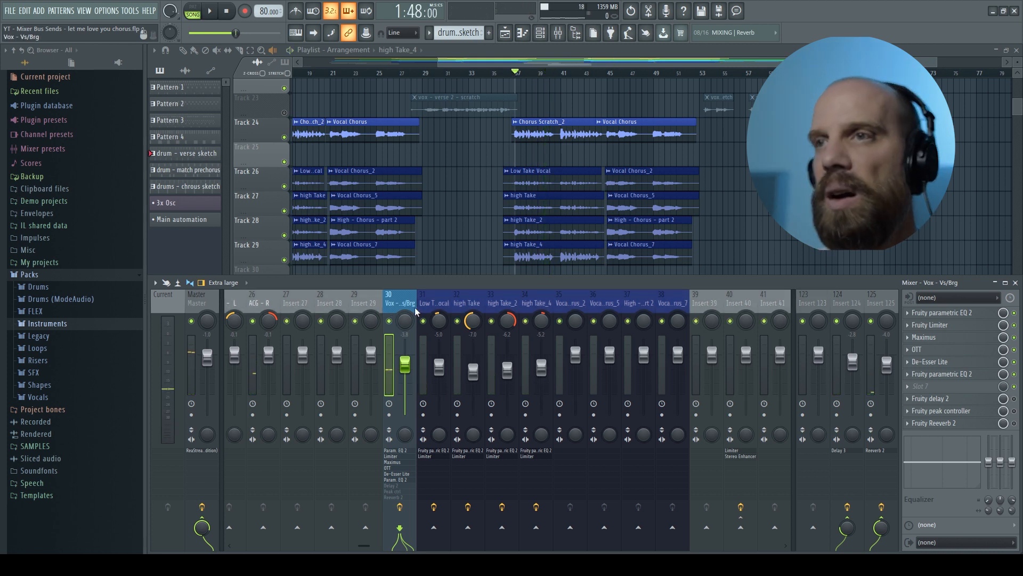
pyautogui.click(208, 11)
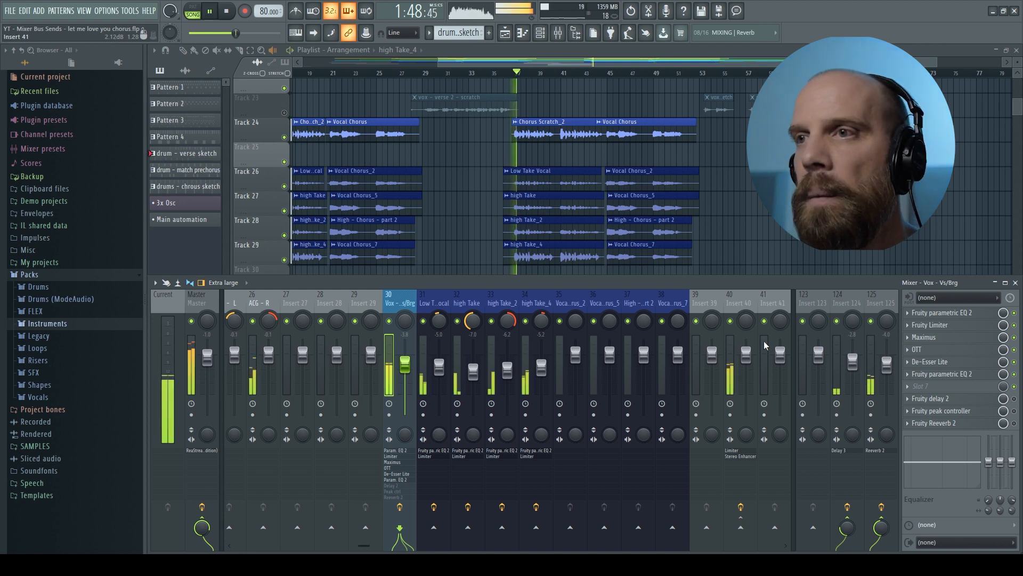